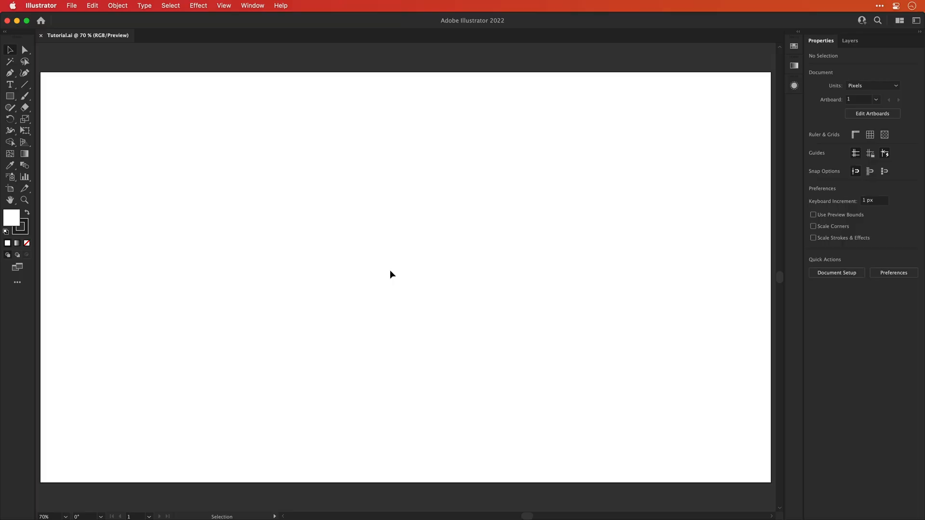
Set the word 'Leo' in Nickainley Normal at 500 pt on the artboard.
{"action": "left_click", "coordinate": [663, 93]}
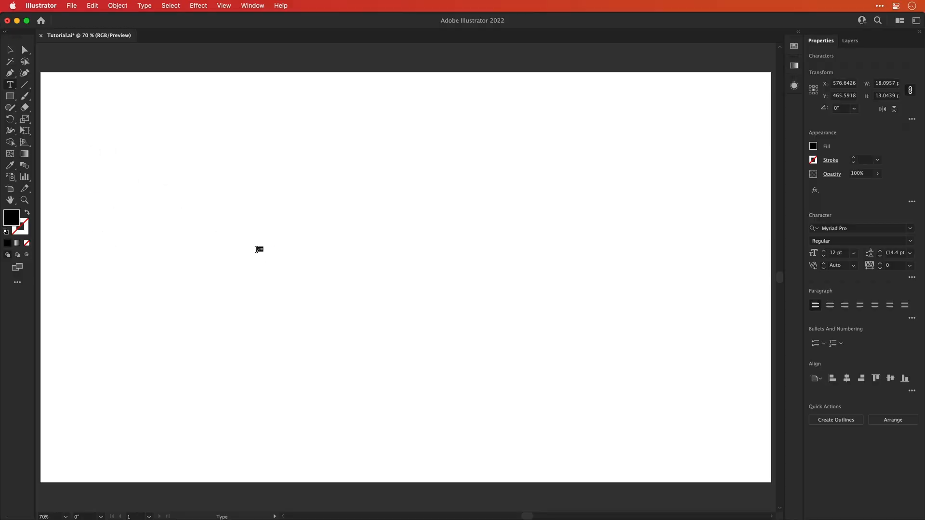
{"action": "type", "text": "Ni"}
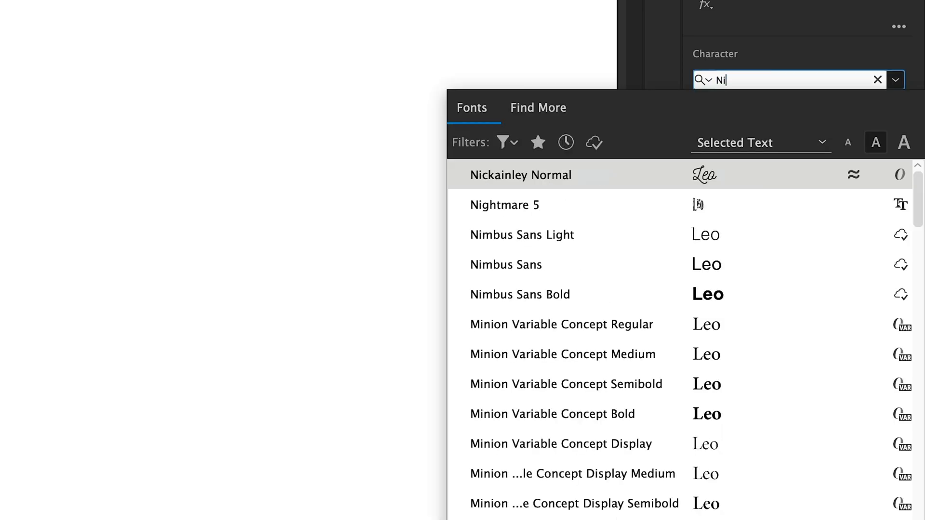
{"action": "left_click", "coordinate": [520, 174]}
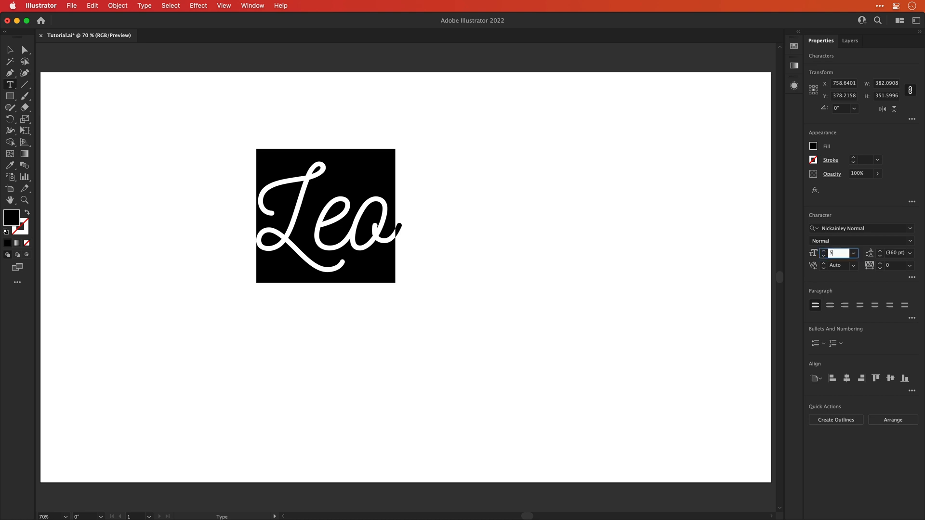
{"action": "type", "text": "500"}
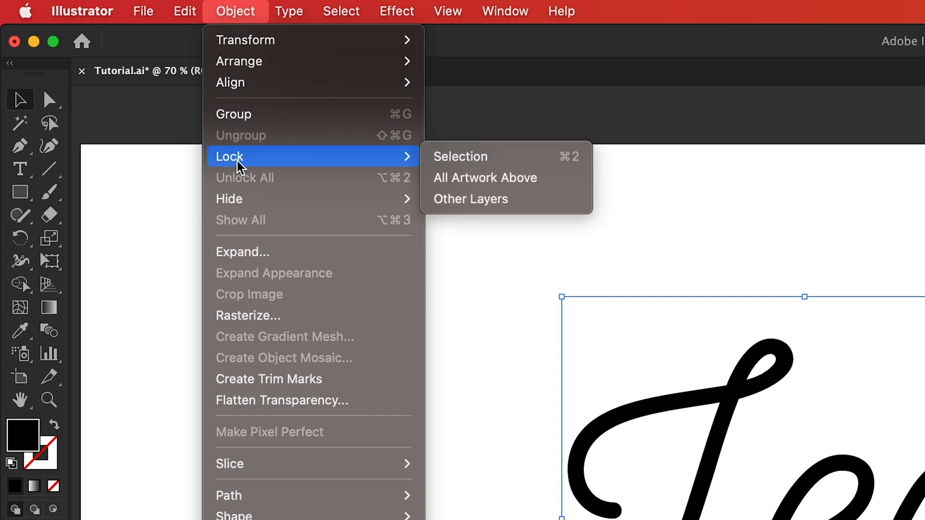
Lock the Leo text, set a magenta stroke and begin tracing the L's upper curl.
{"action": "left_click", "coordinate": [437, 167]}
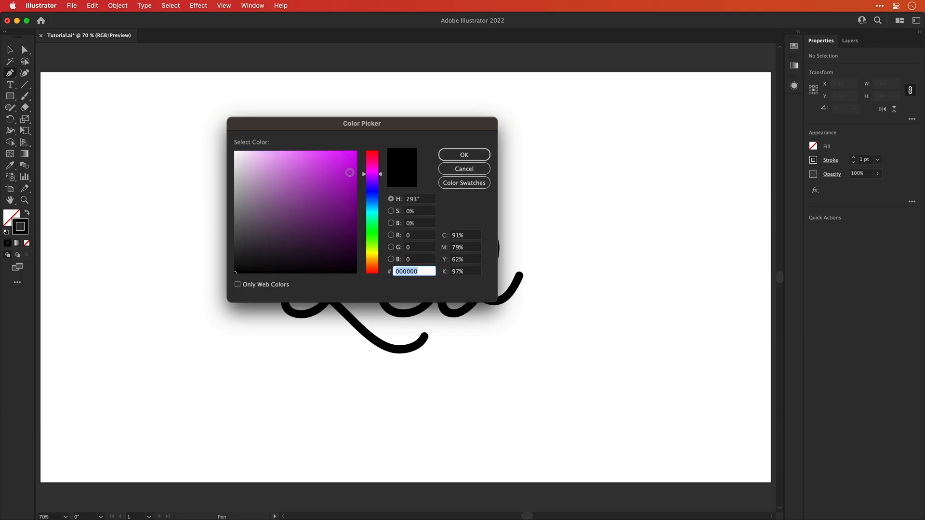
{"action": "left_click", "coordinate": [463, 154]}
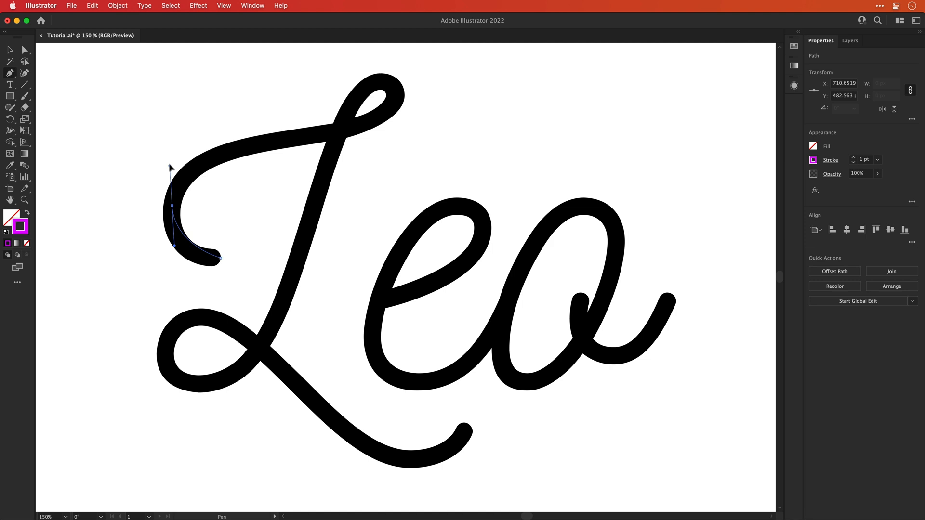
{"action": "left_click_drag", "start_coordinate": [172, 167], "coordinate": [170, 264]}
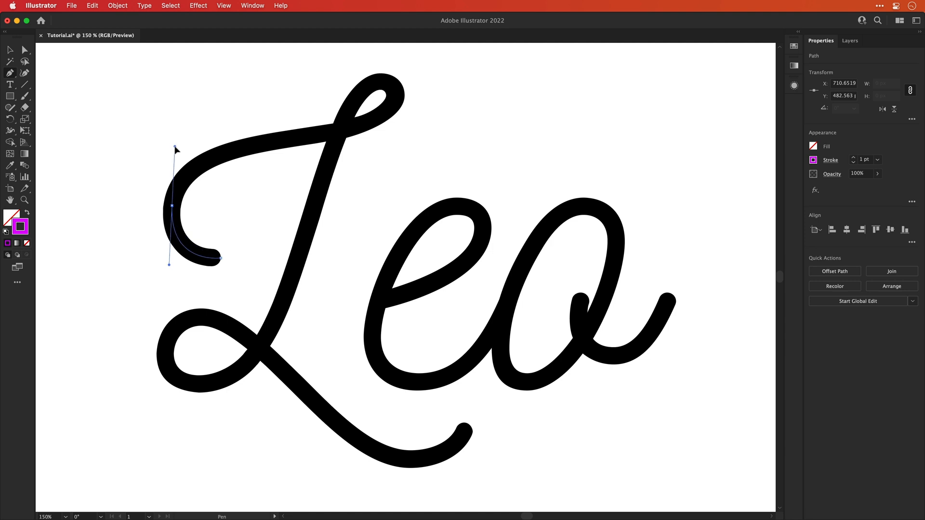
{"action": "left_click_drag", "start_coordinate": [176, 147], "coordinate": [278, 146]}
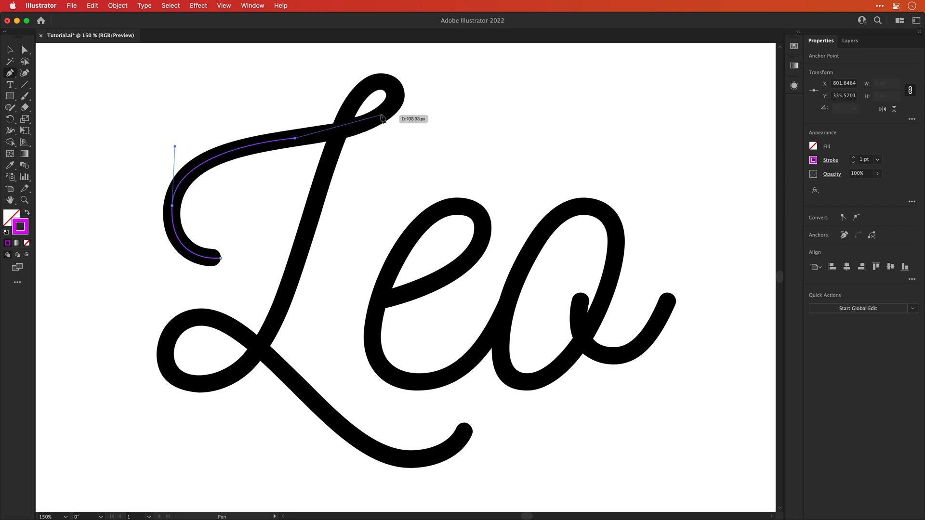
Continue the magenta path through the L's top loop, stem and lower loop.
{"action": "left_click_drag", "start_coordinate": [381, 117], "coordinate": [409, 96]}
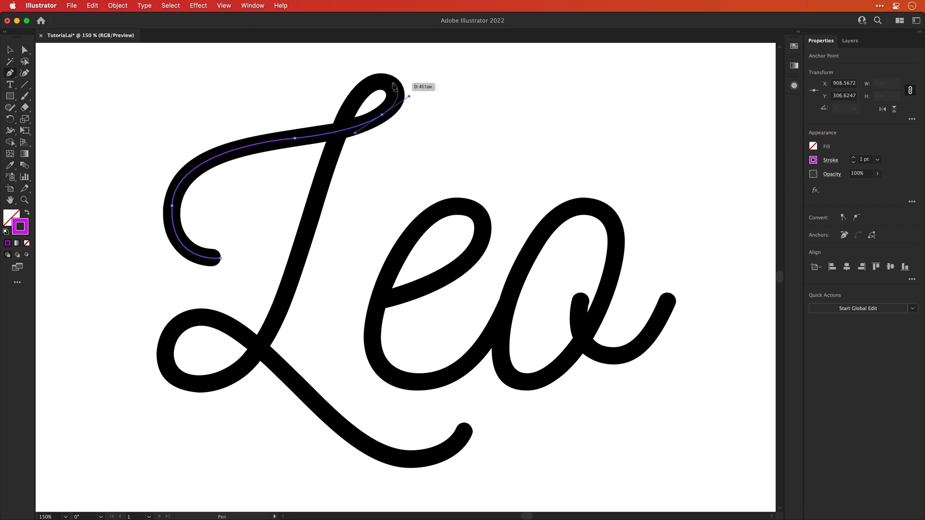
{"action": "left_click_drag", "start_coordinate": [394, 87], "coordinate": [359, 102]}
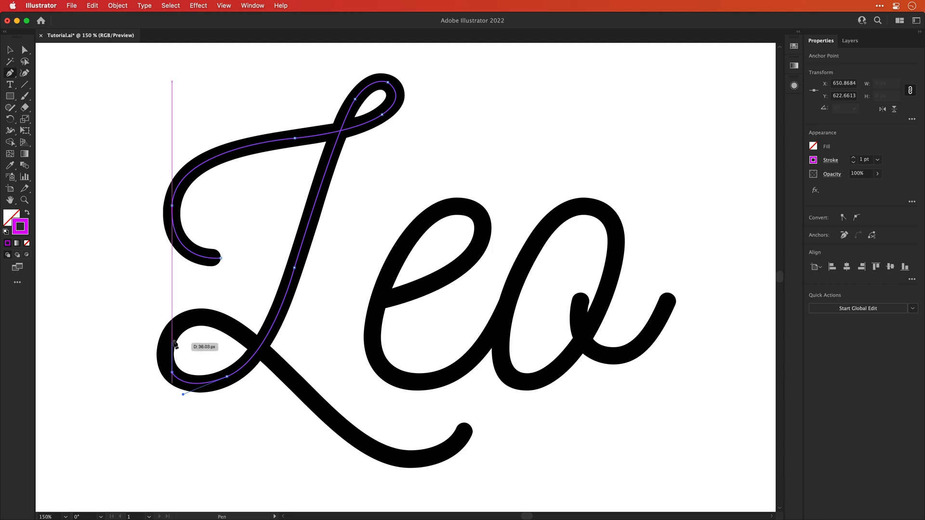
{"action": "left_click_drag", "start_coordinate": [176, 345], "coordinate": [208, 317]}
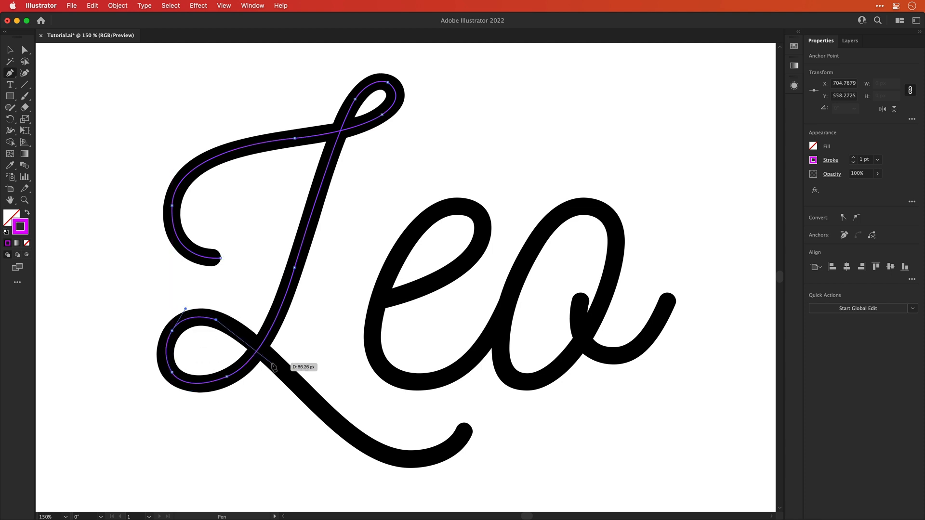
{"action": "left_click_drag", "start_coordinate": [275, 366], "coordinate": [466, 431]}
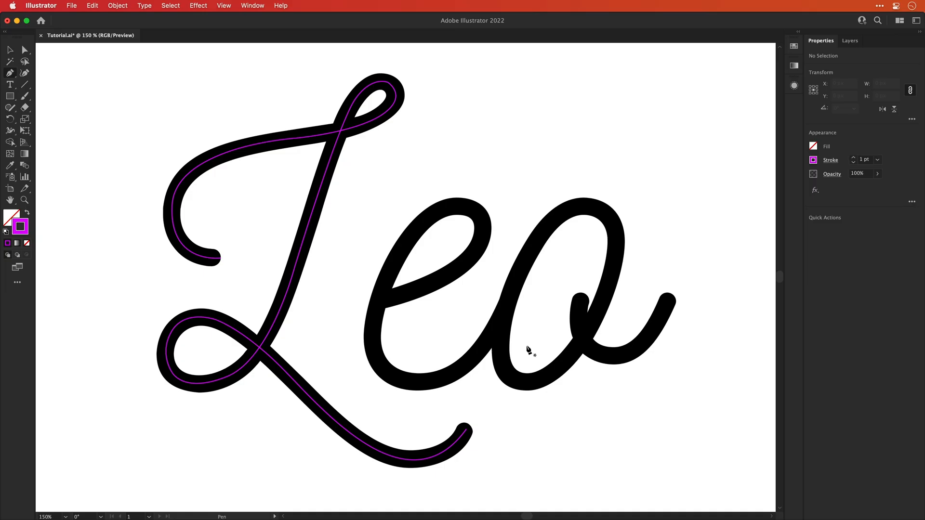
Trace the e with a magenta path and tilt and enlarge an ellipse to fit the o.
{"action": "left_click", "coordinate": [383, 297]}
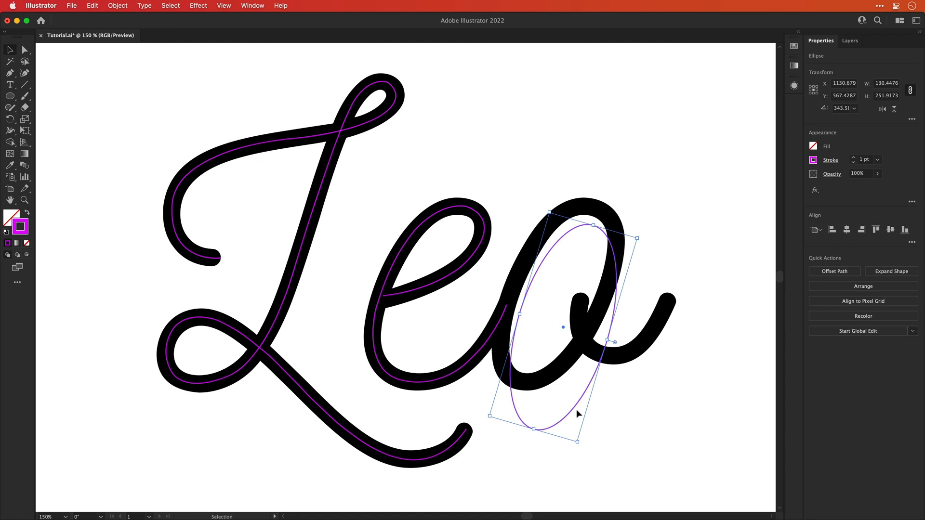
{"action": "left_click_drag", "start_coordinate": [578, 413], "coordinate": [569, 404]}
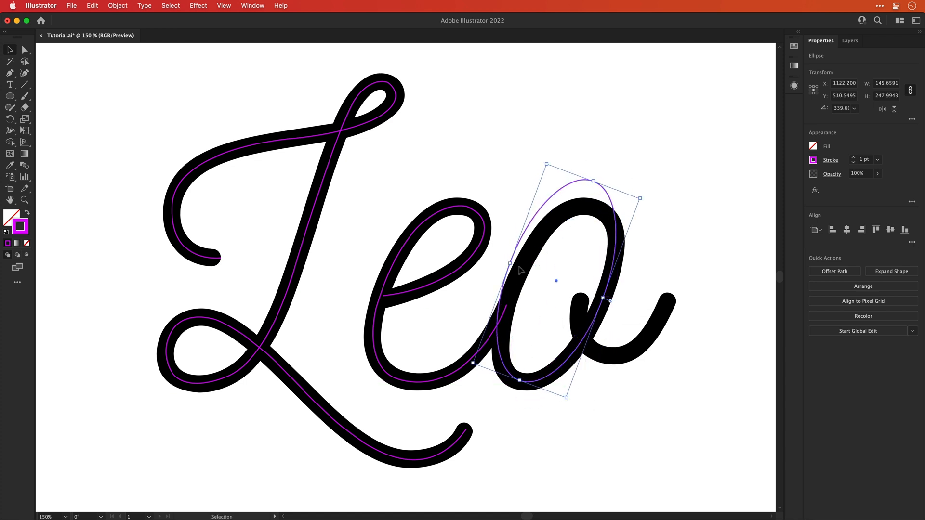
{"action": "left_click_drag", "start_coordinate": [640, 199], "coordinate": [589, 205]}
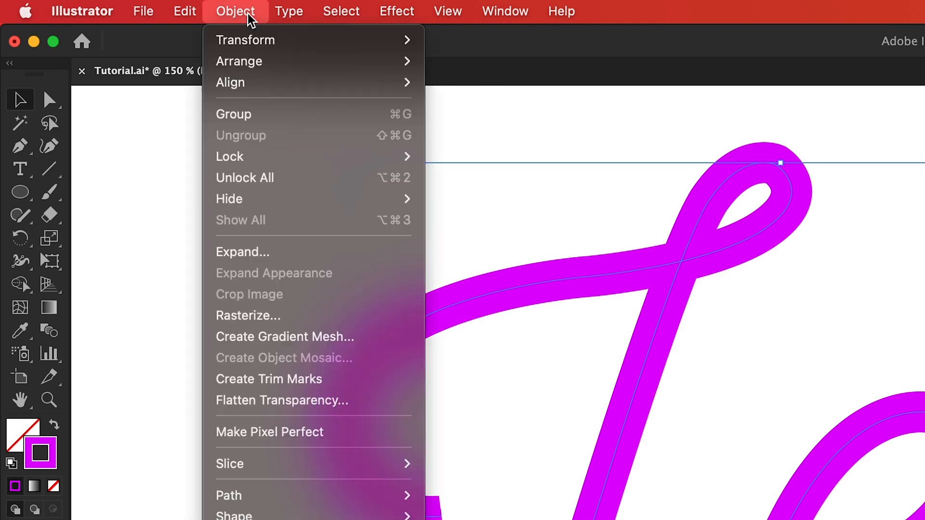
{"action": "mouse_move", "coordinate": [244, 177]}
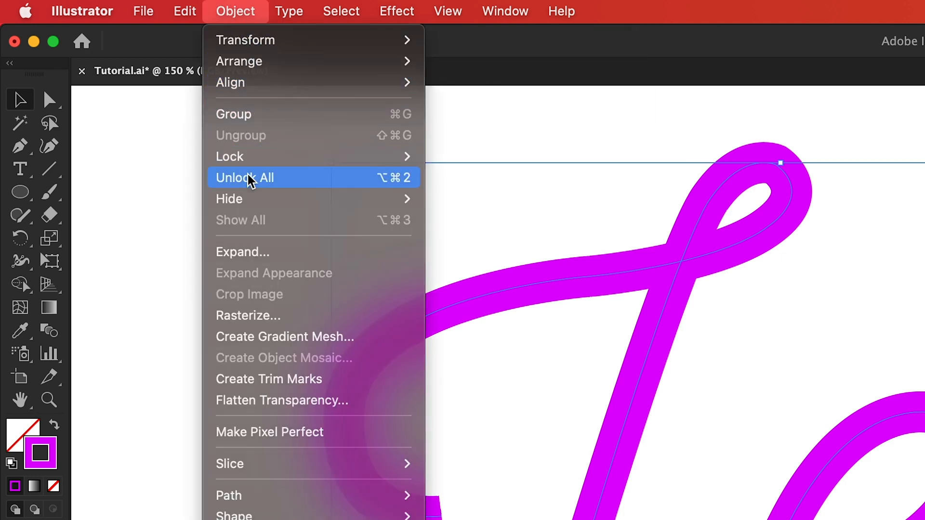
Unlock and remove the original text, leaving the traced paths with stroke settings shown.
{"action": "left_click", "coordinate": [244, 178]}
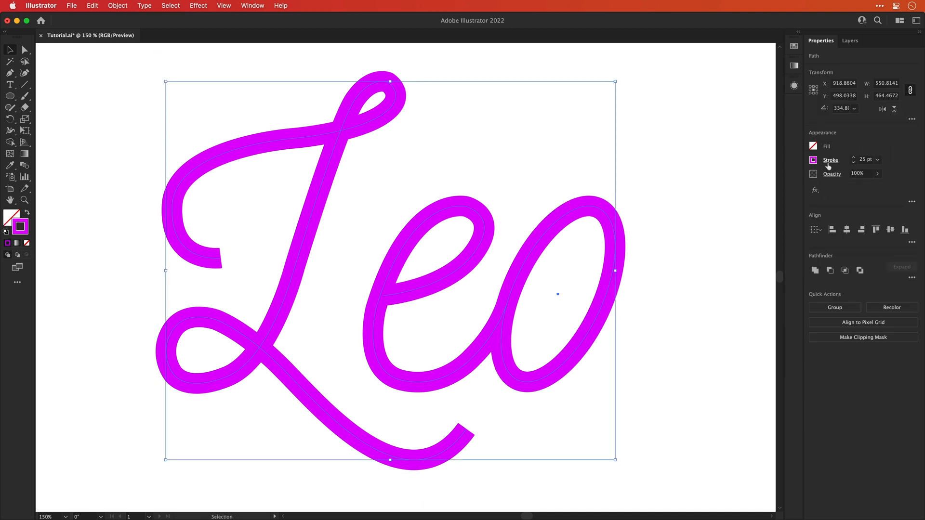
{"action": "left_click", "coordinate": [830, 160]}
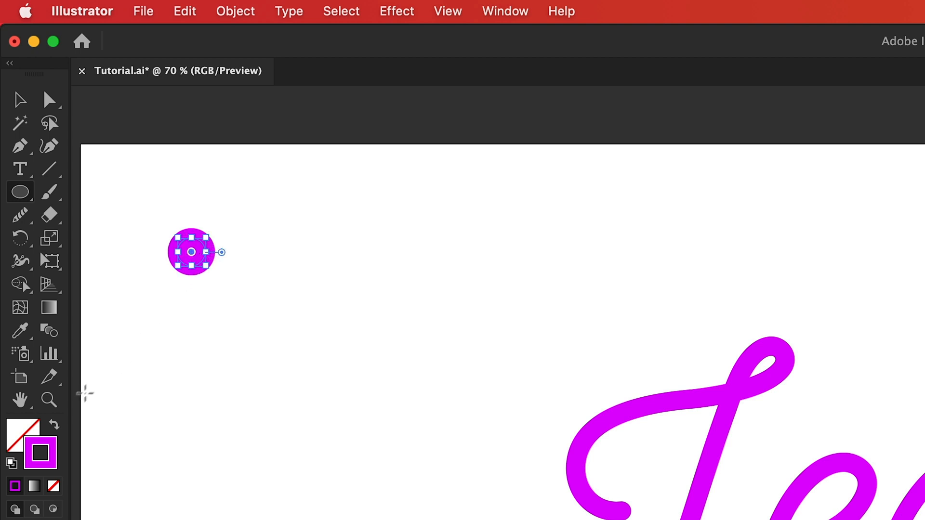
Fill the small circle with an orange-to-red gradient from Swatches at a 90° angle.
{"action": "left_click", "coordinate": [23, 431]}
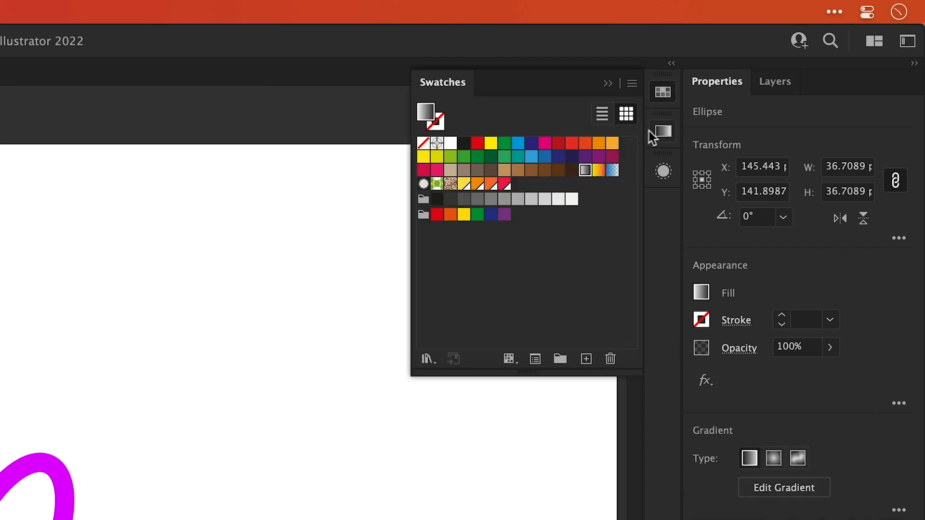
{"action": "left_click", "coordinate": [662, 131]}
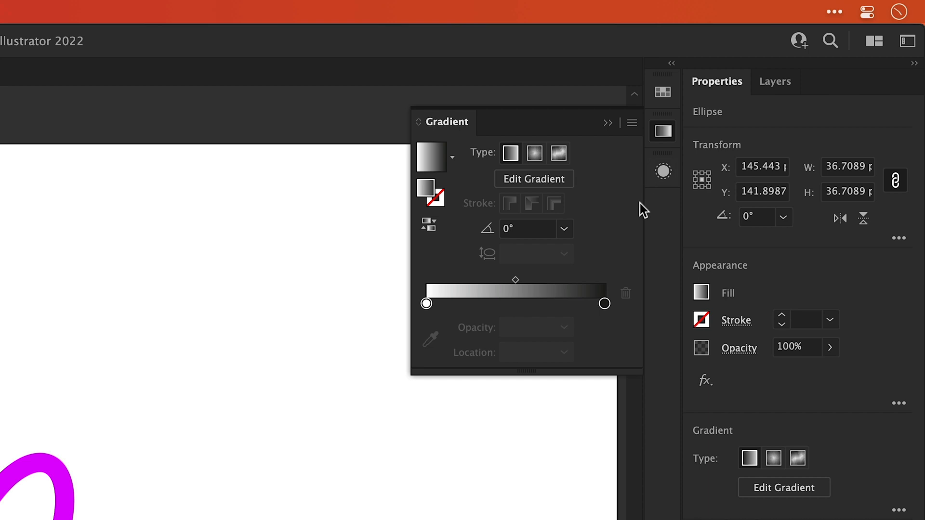
{"action": "double_click", "coordinate": [605, 303]}
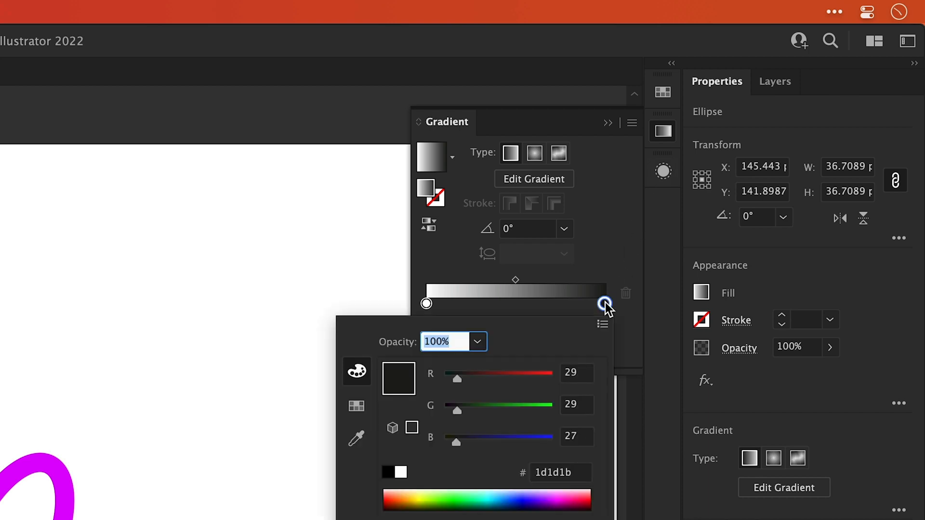
{"action": "left_click", "coordinate": [356, 405]}
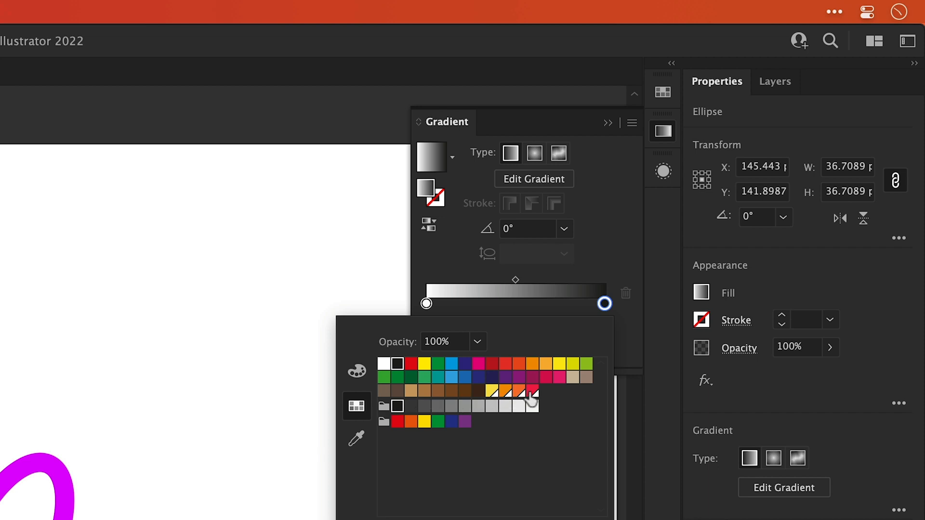
{"action": "left_click", "coordinate": [531, 390]}
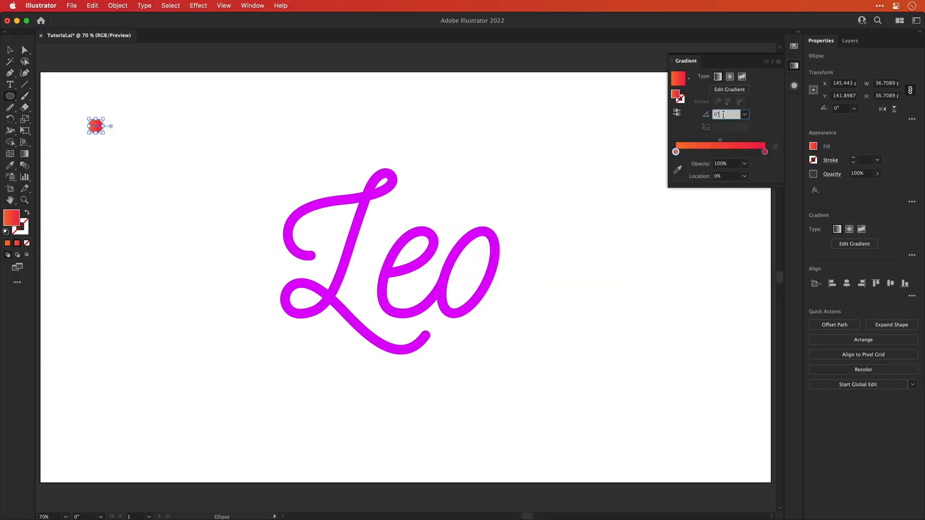
{"action": "type", "text": "90"}
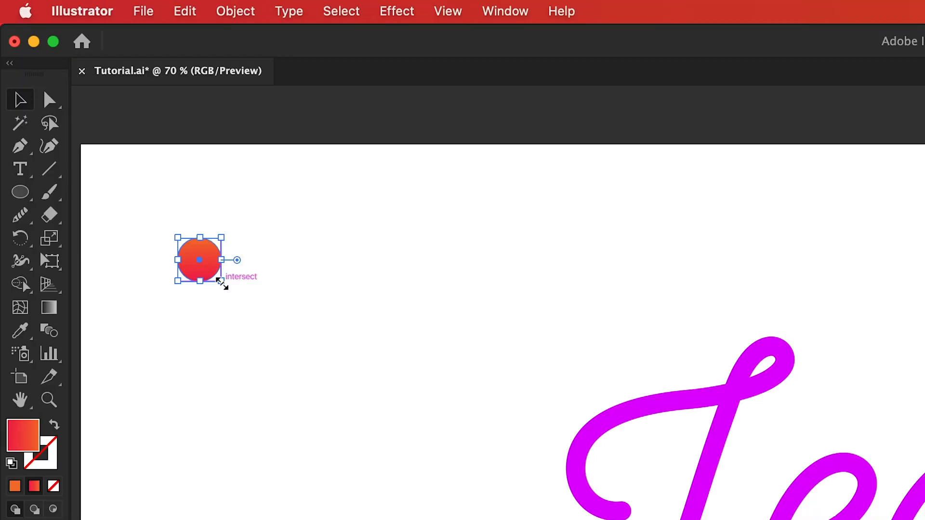
Alt-drag a copy of the circle to the right and edit its gradient toward orange.
{"action": "left_click_drag", "start_coordinate": [199, 259], "coordinate": [570, 259]}
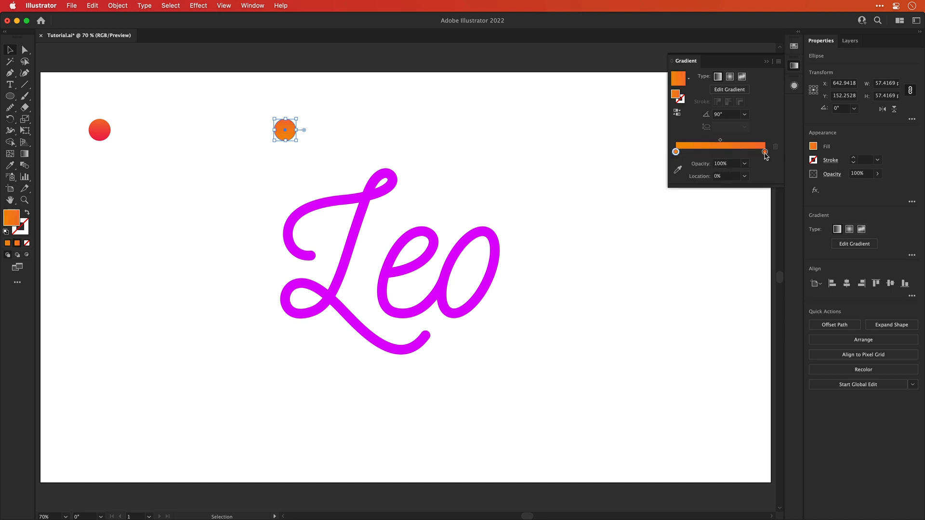
{"action": "left_click", "coordinate": [764, 151]}
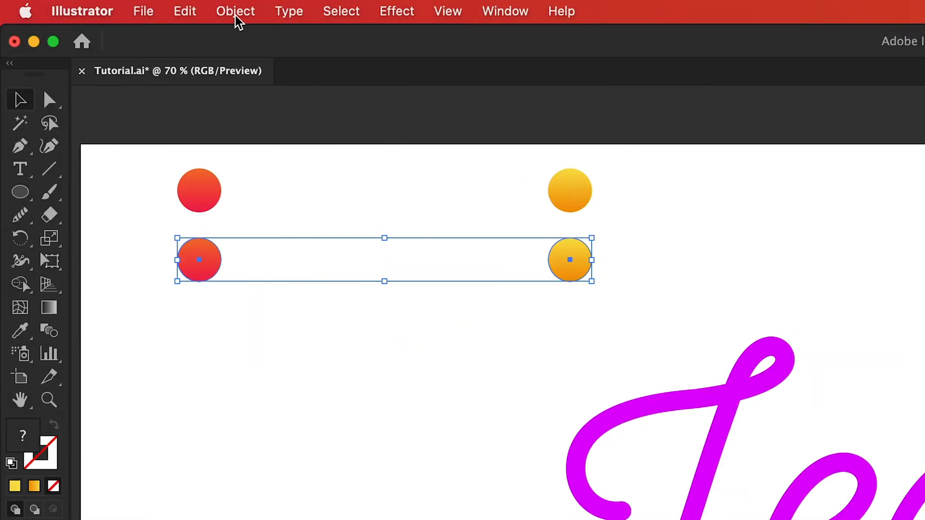
Blend the circle pair with Specified Distance spacing of 4 px and copy the tube below.
{"action": "left_click", "coordinate": [235, 11]}
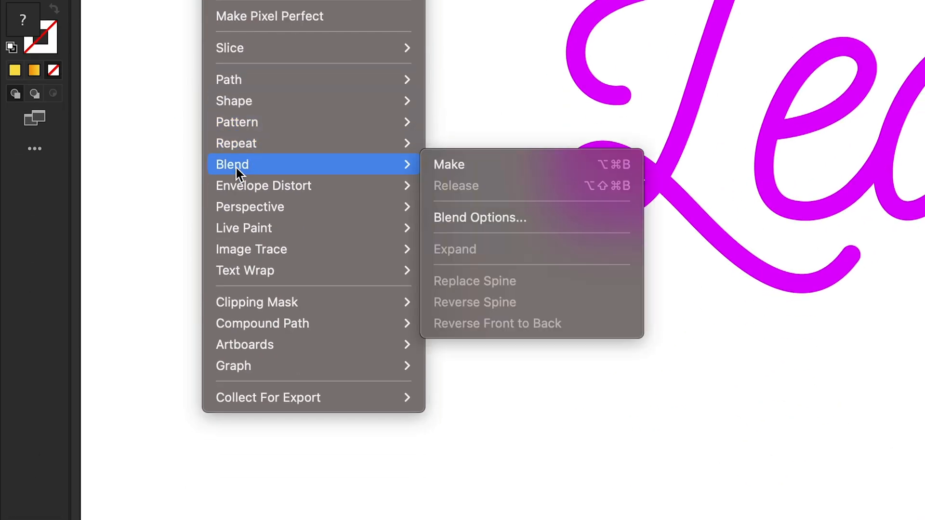
{"action": "mouse_move", "coordinate": [448, 170]}
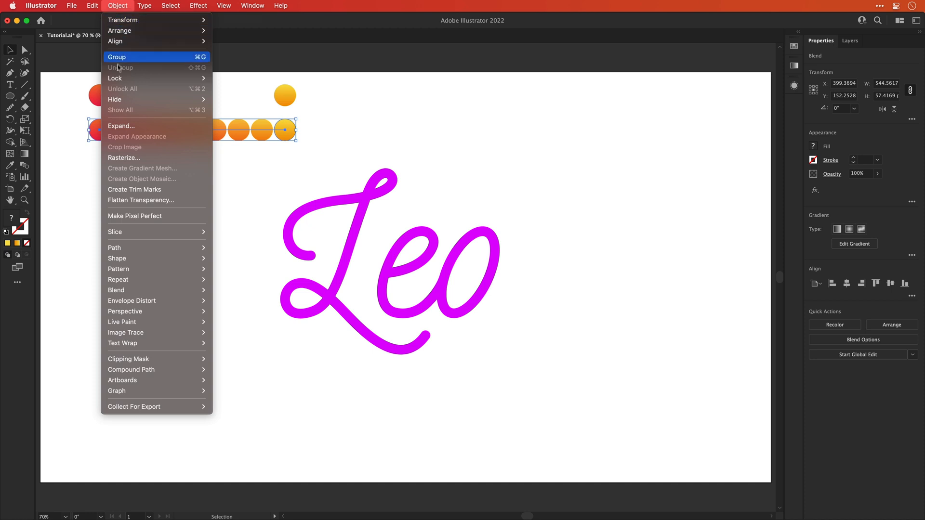
{"action": "mouse_move", "coordinate": [117, 290]}
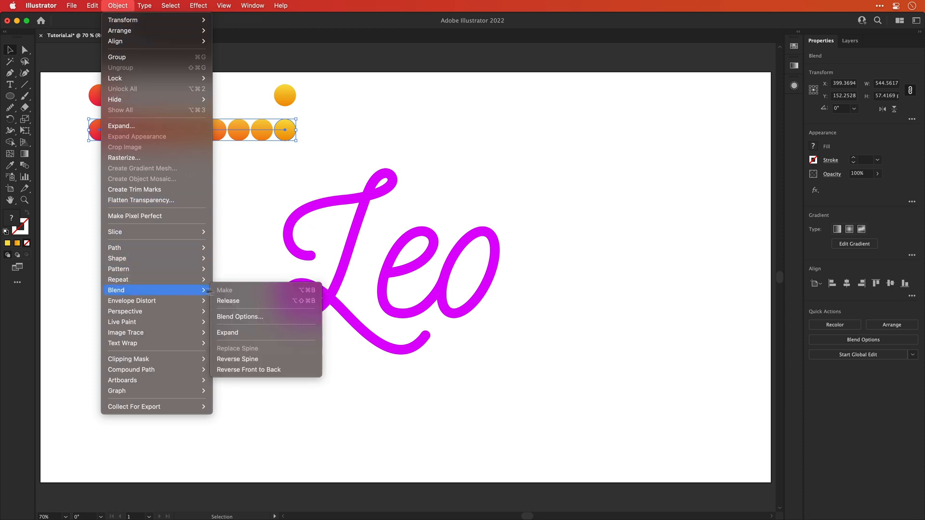
{"action": "left_click", "coordinate": [240, 317]}
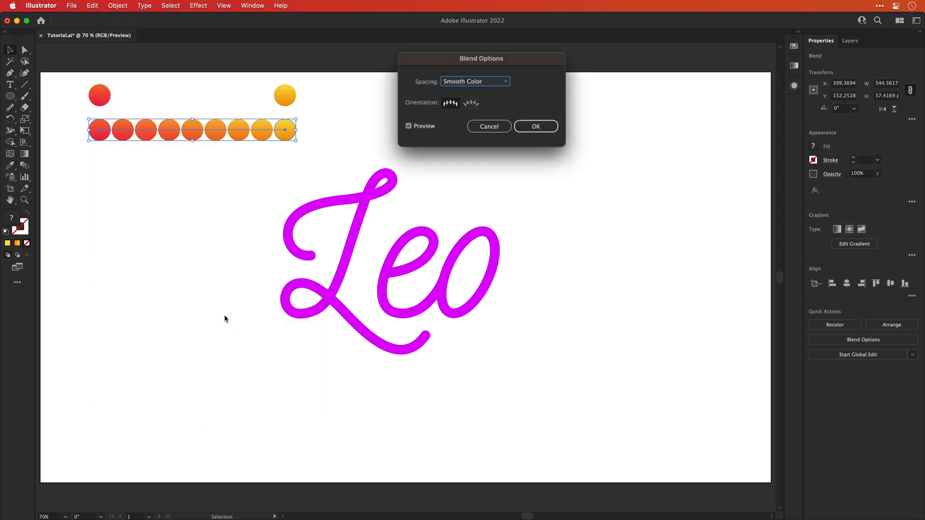
{"action": "left_click", "coordinate": [475, 81]}
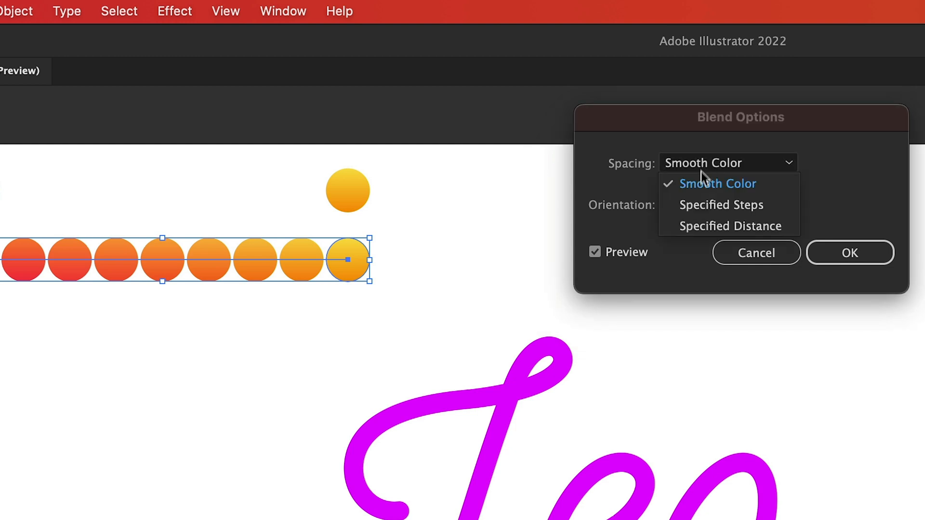
{"action": "left_click", "coordinate": [730, 225]}
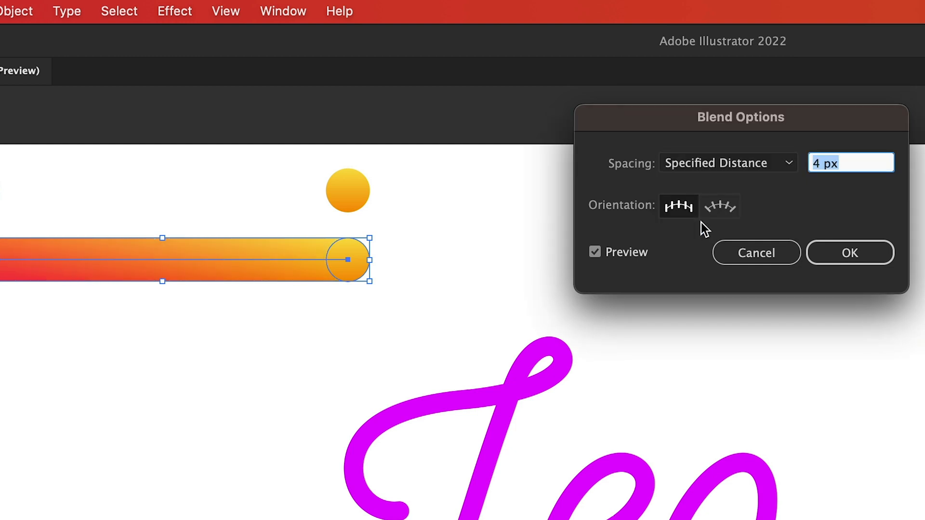
{"action": "left_click", "coordinate": [850, 253]}
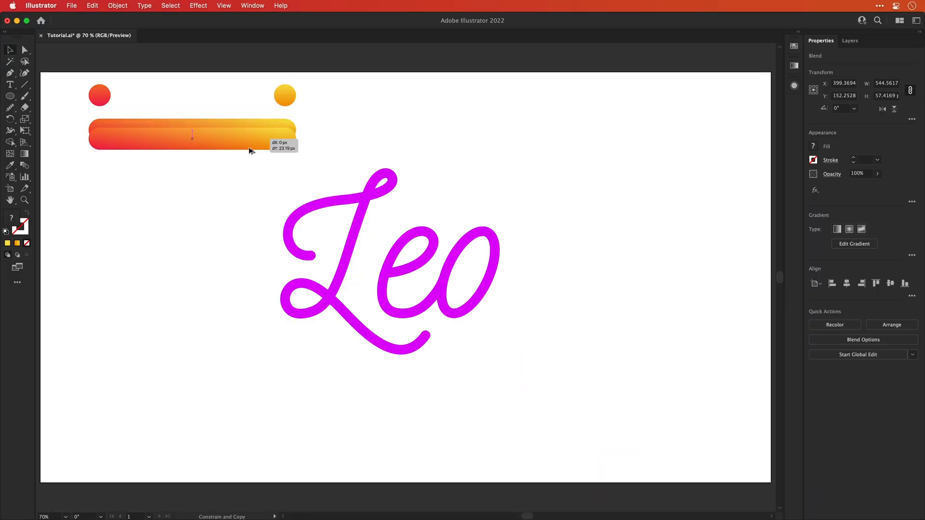
{"action": "left_click_drag", "start_coordinate": [191, 134], "coordinate": [192, 220]}
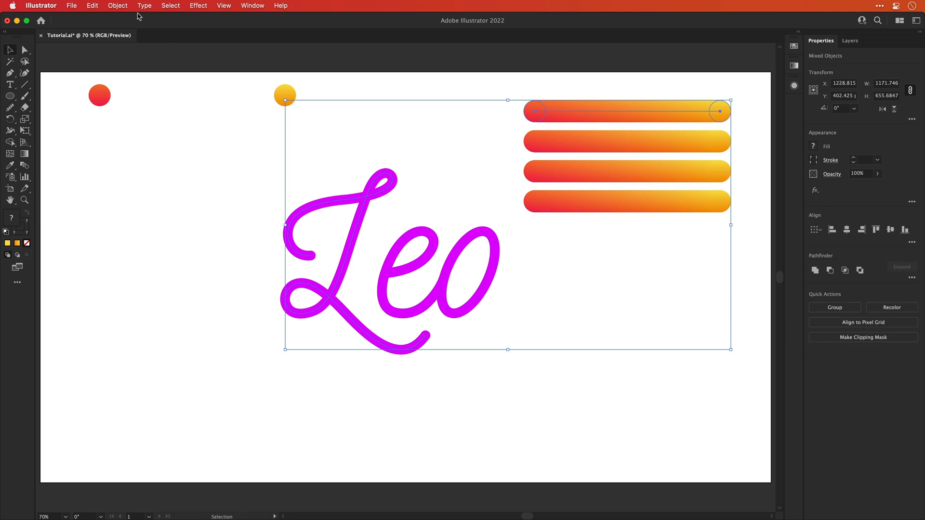
Replace Spine to wrap a gradient tube along the L, then reverse it front to back.
{"action": "left_click", "coordinate": [116, 6]}
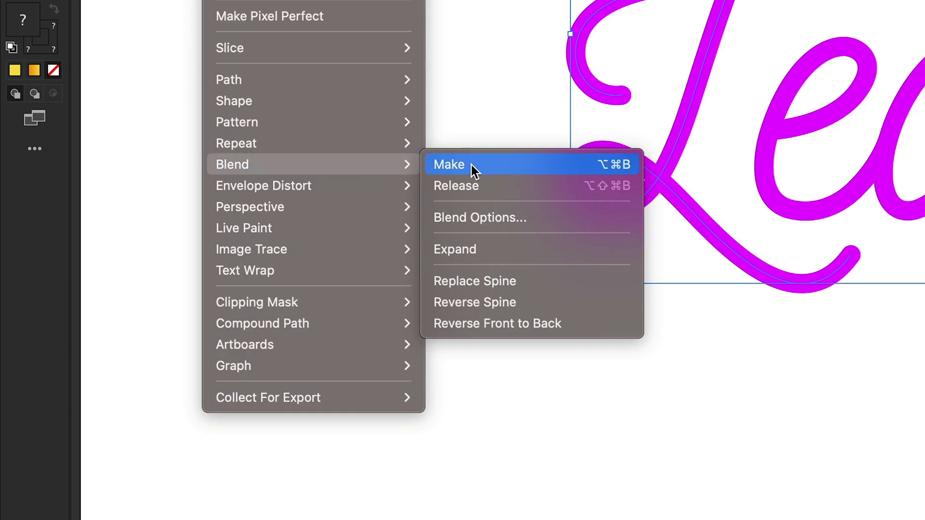
{"action": "left_click", "coordinate": [449, 164]}
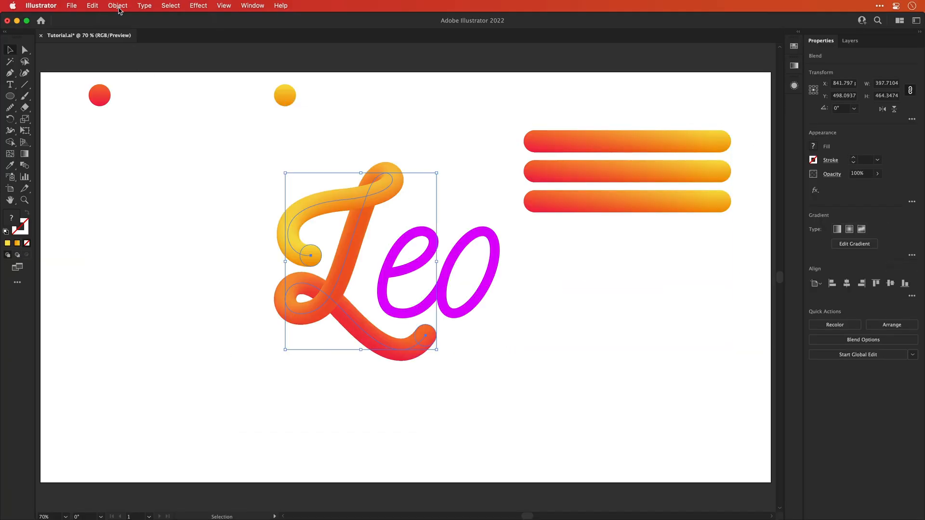
{"action": "left_click", "coordinate": [118, 6]}
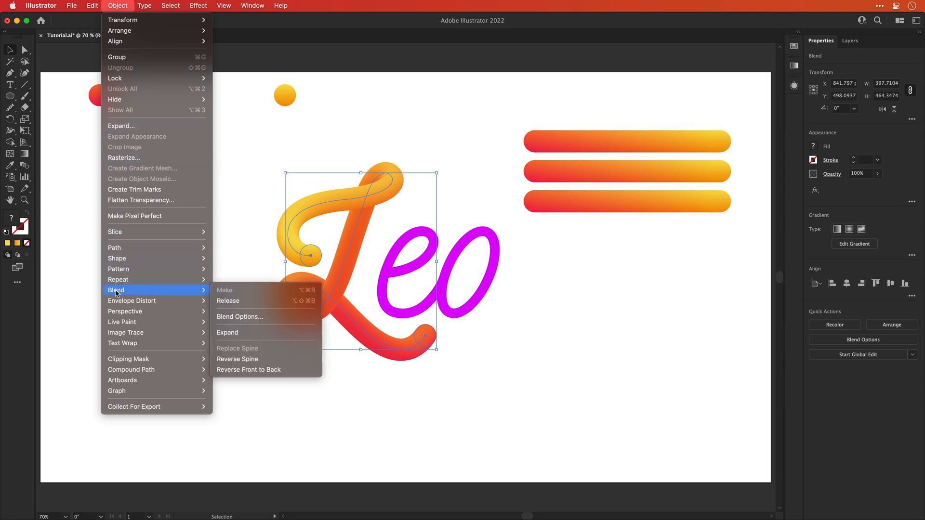
{"action": "mouse_move", "coordinate": [237, 358]}
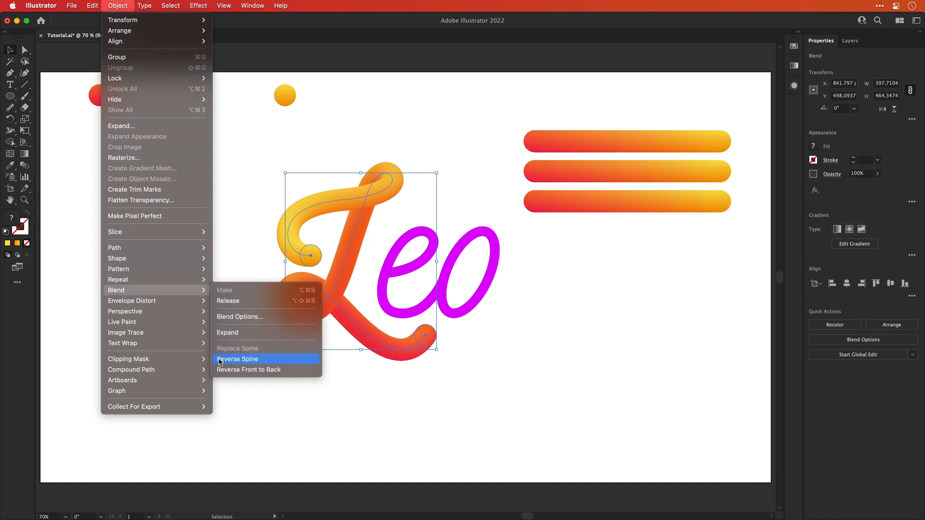
{"action": "mouse_move", "coordinate": [249, 370]}
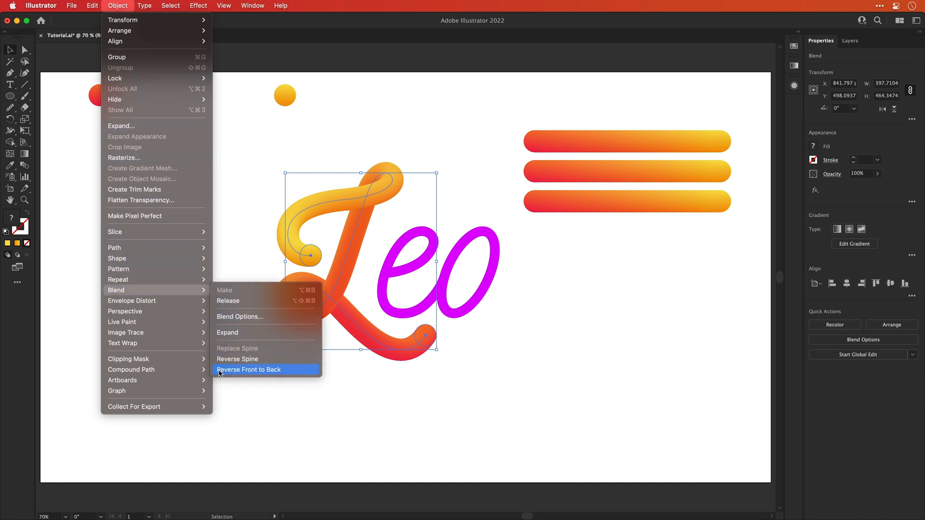
{"action": "left_click", "coordinate": [249, 369]}
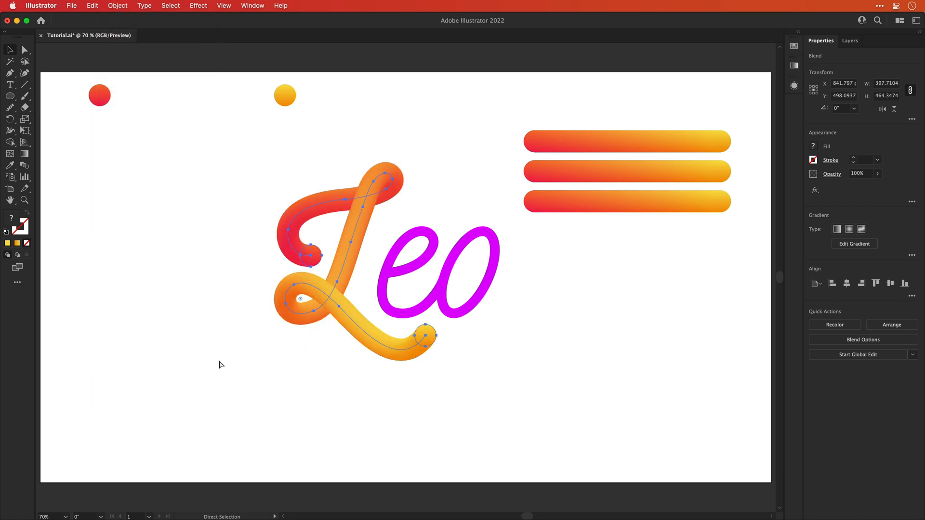
{"action": "left_click", "coordinate": [227, 364]}
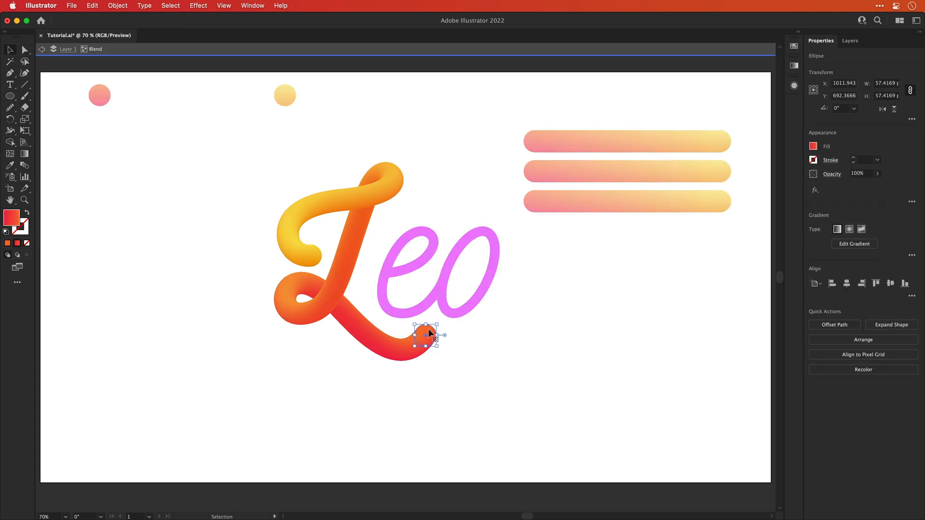
Scale the end circle at the L's tail up and back to reshape its finishing tip.
{"action": "left_click_drag", "start_coordinate": [425, 336], "coordinate": [466, 372]}
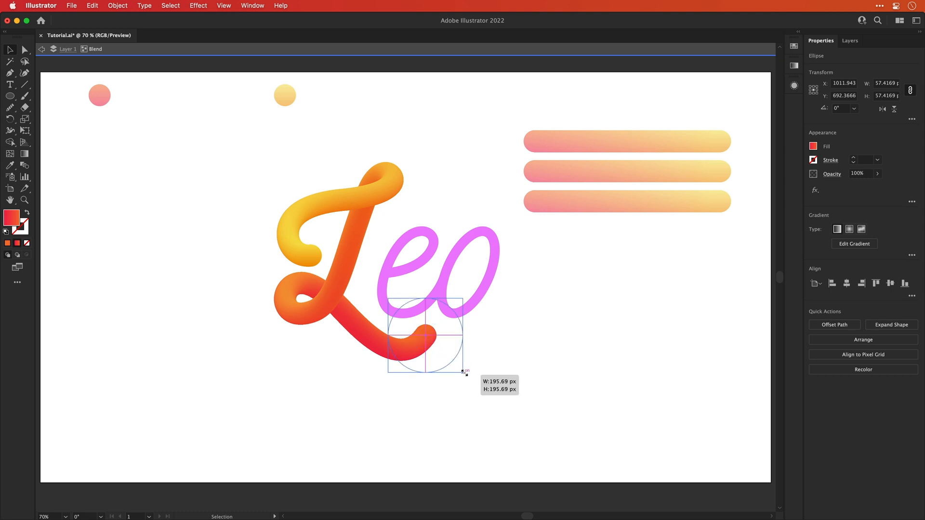
{"action": "left_click_drag", "start_coordinate": [464, 370], "coordinate": [426, 336]}
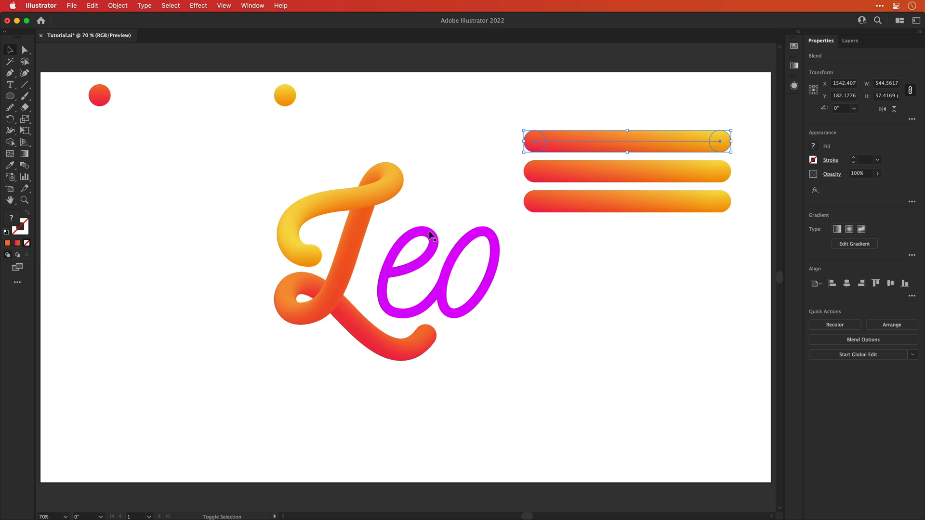
Replace Spine onto the e and bring its starting circle forward inside the blend.
{"action": "left_click", "coordinate": [117, 6]}
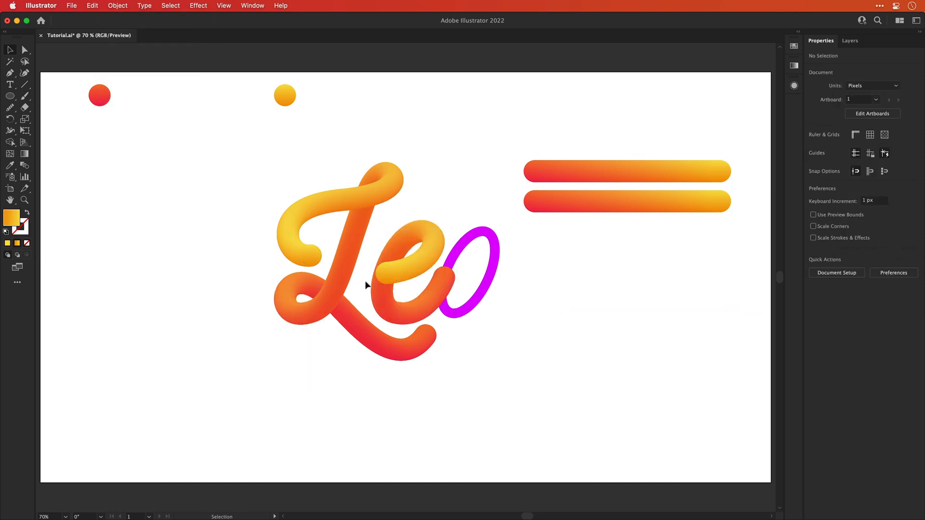
{"action": "double_click", "coordinate": [388, 281]}
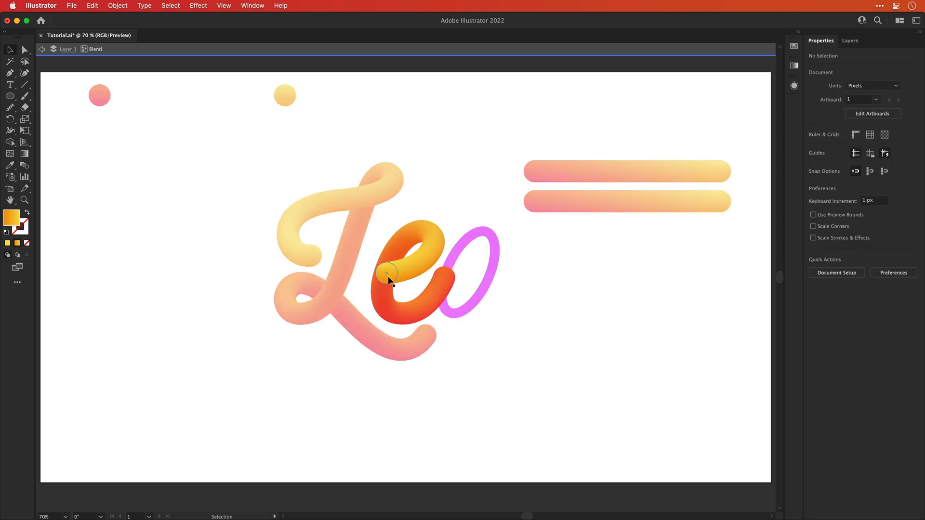
{"action": "right_click", "coordinate": [385, 272]}
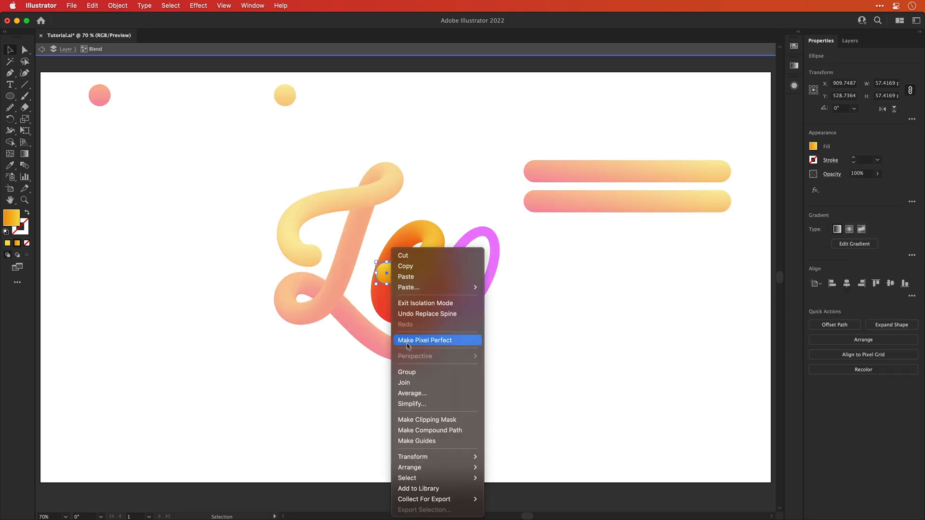
{"action": "mouse_move", "coordinate": [410, 468]}
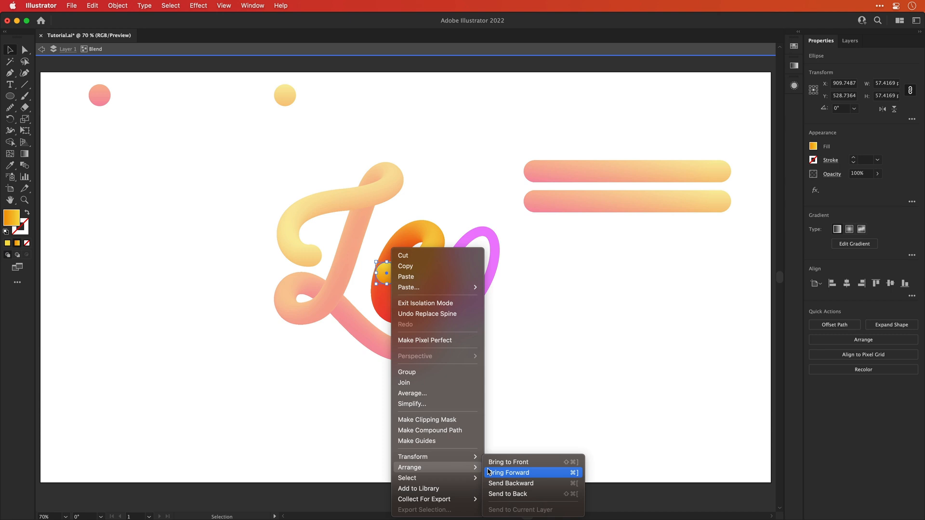
{"action": "left_click", "coordinate": [509, 472]}
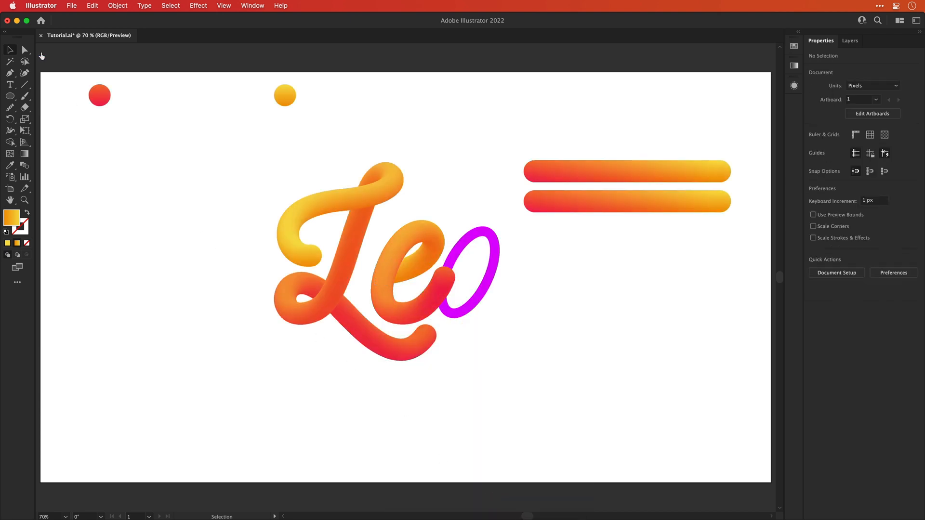
{"action": "left_click", "coordinate": [626, 171]}
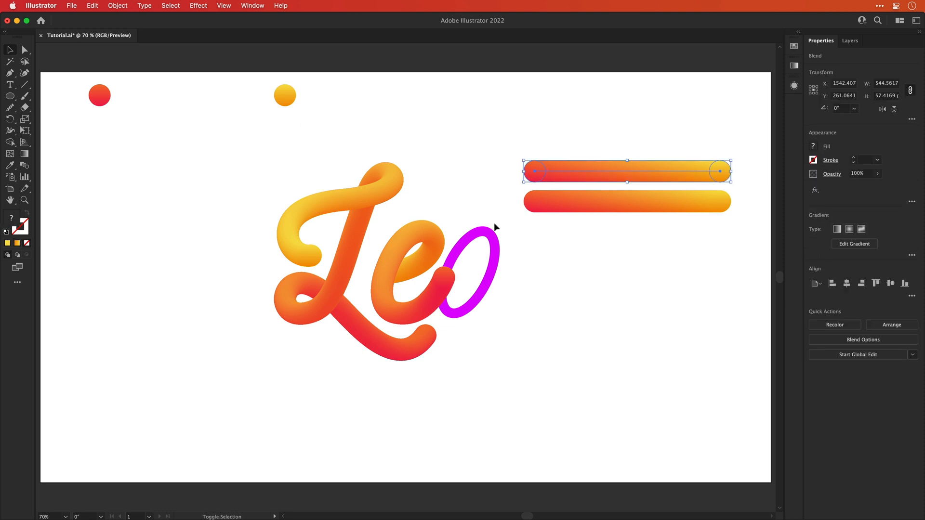
Select the o ellipse together with a spare gradient tube, ready for Replace Spine.
{"action": "left_click", "coordinate": [116, 5]}
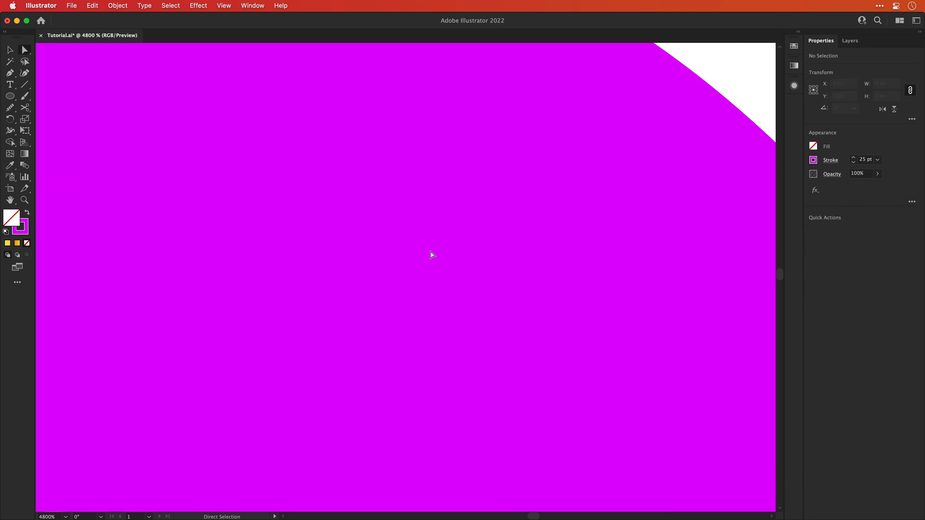
{"action": "left_click", "coordinate": [390, 266]}
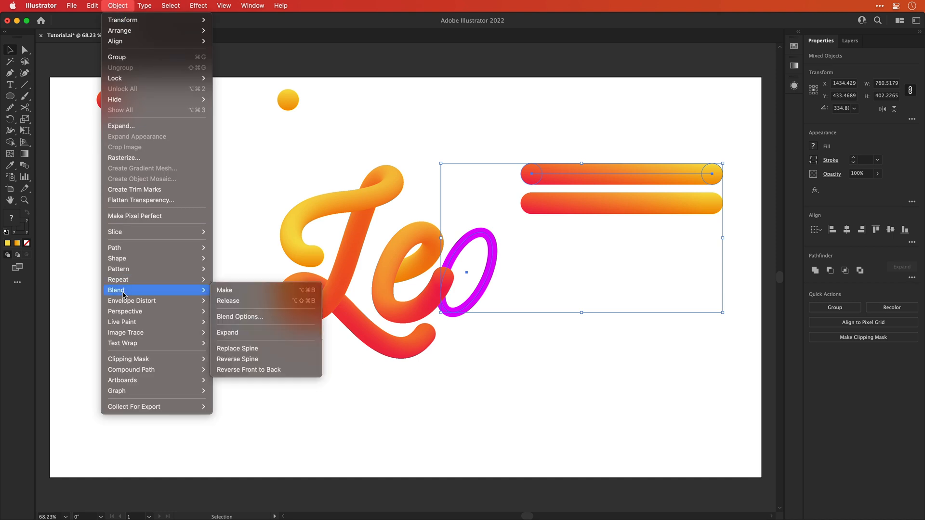
Wrap the gradient tube along the o path with Replace Spine.
{"action": "left_click", "coordinate": [225, 290]}
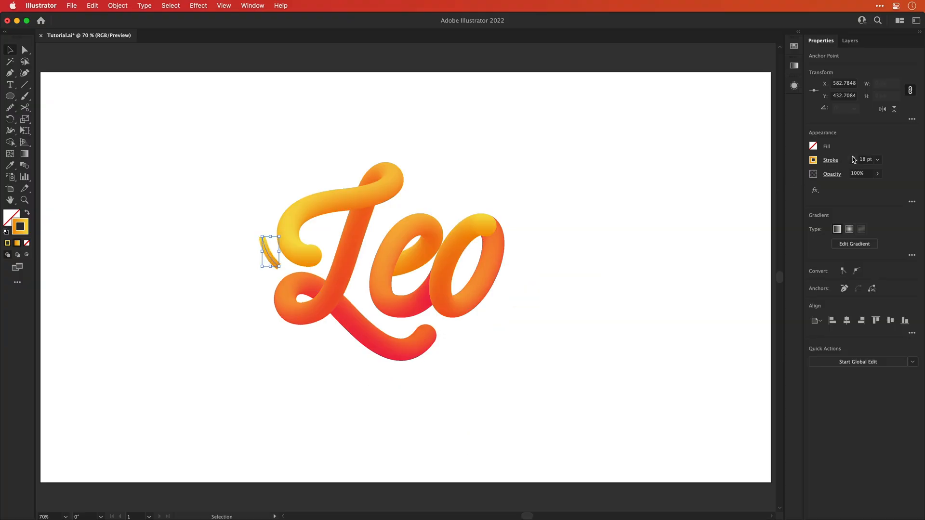
Set the accent stroke beside the L to 25 pt weight.
{"action": "left_click", "coordinate": [865, 159]}
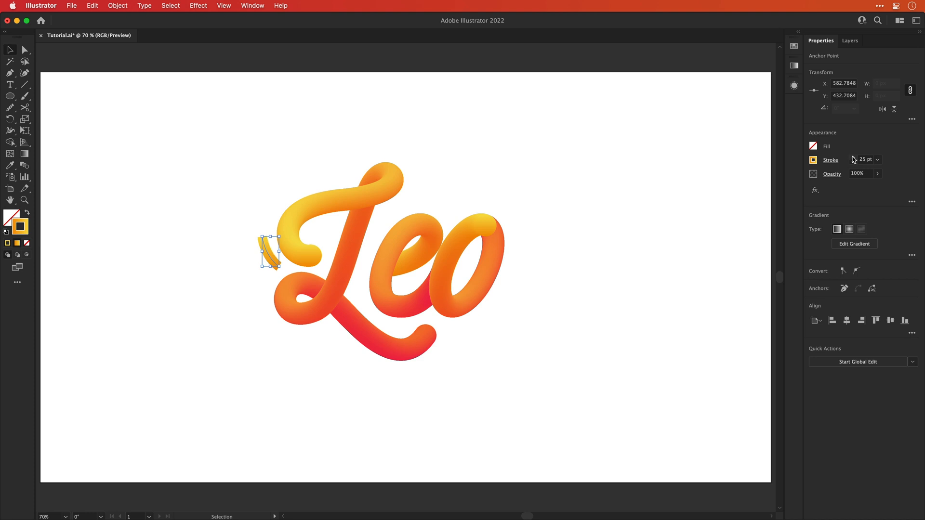
{"action": "left_click", "coordinate": [829, 160]}
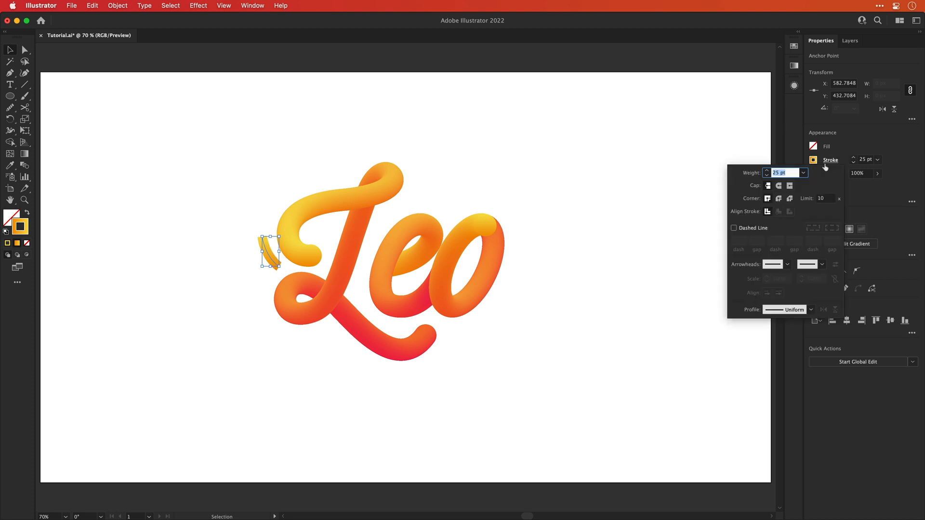
{"action": "left_click", "coordinate": [778, 186]}
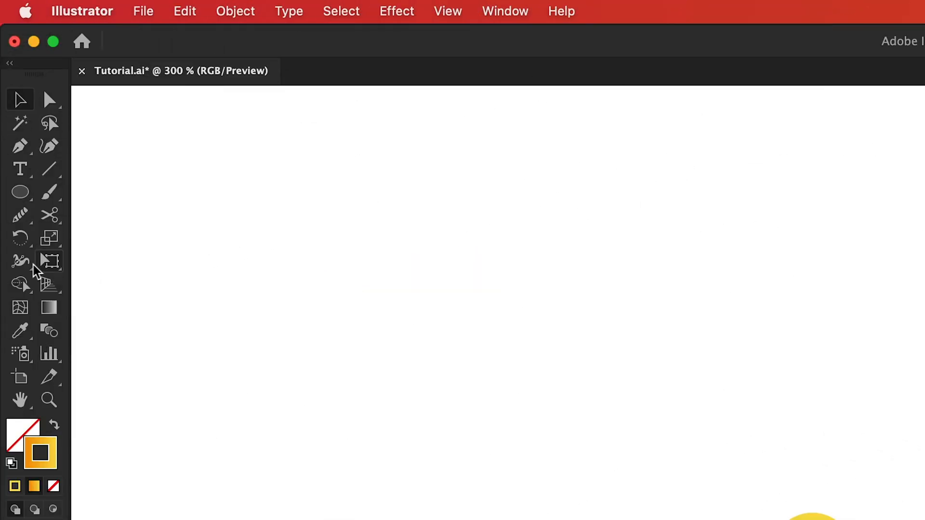
With the Width tool, widen the accent stroke's top and narrow its bottom to a point.
{"action": "left_click", "coordinate": [19, 261]}
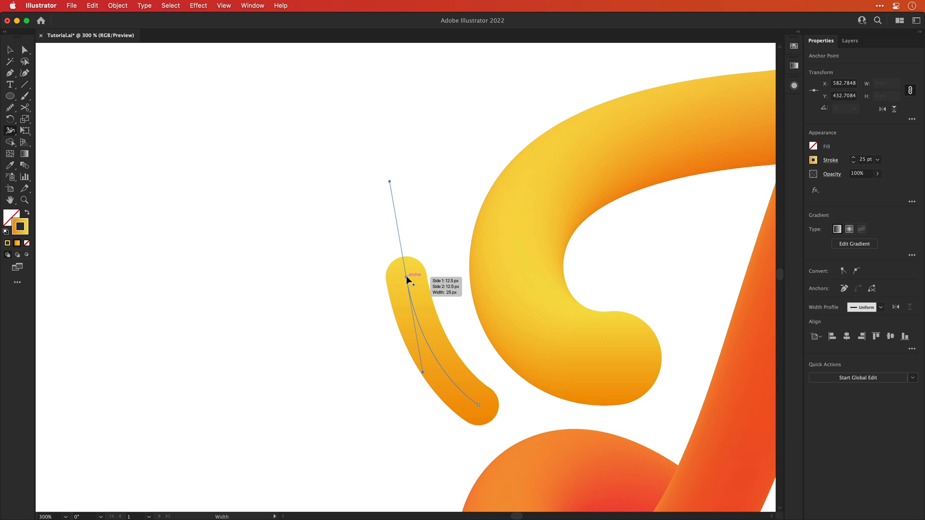
{"action": "left_click_drag", "start_coordinate": [408, 283], "coordinate": [440, 272]}
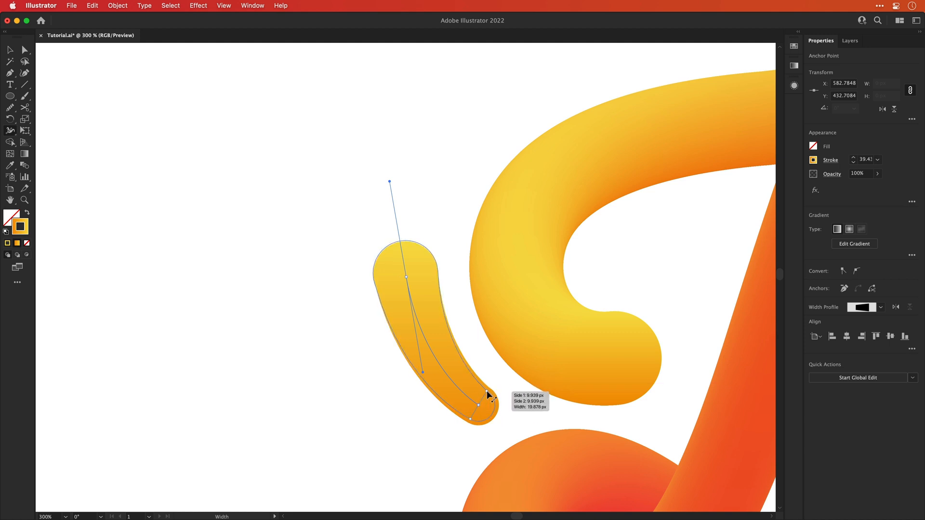
{"action": "left_click_drag", "start_coordinate": [488, 392], "coordinate": [489, 401]}
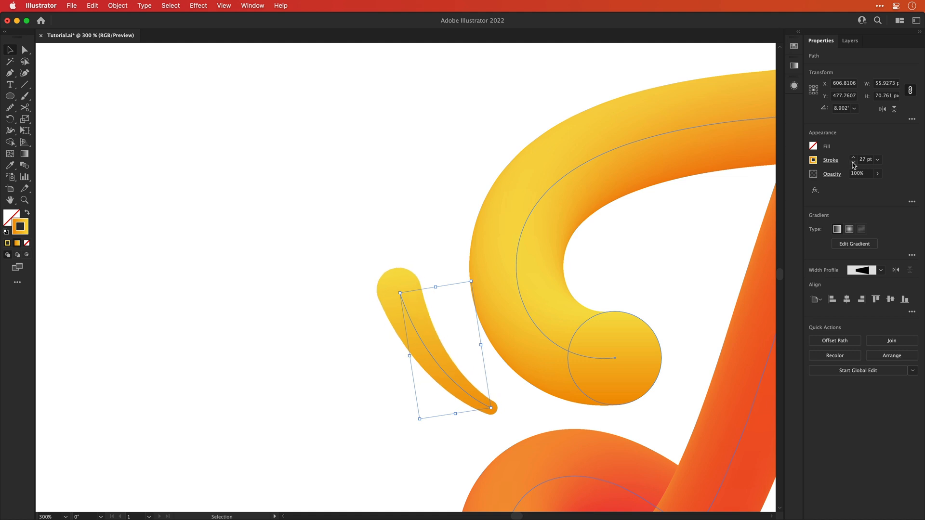
{"action": "left_click", "coordinate": [853, 157]}
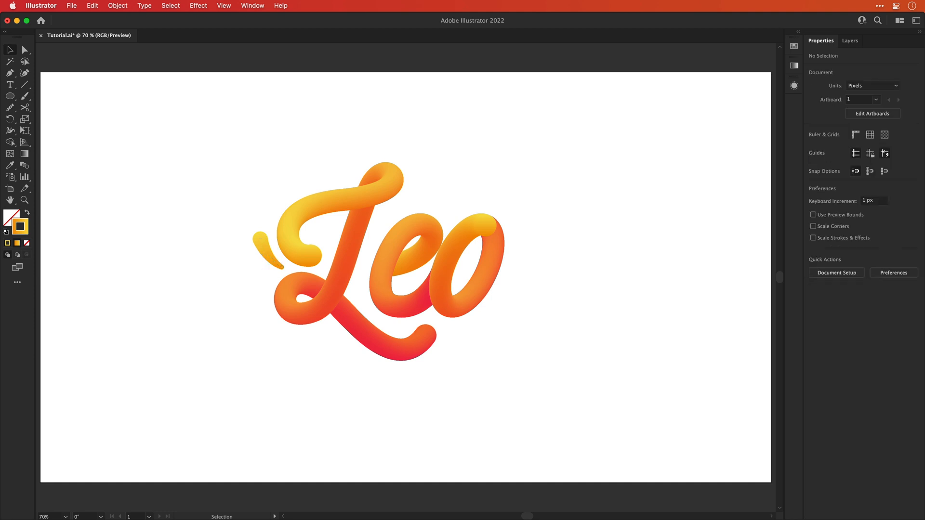
Place duplicate accent strokes around the lettering and select all artwork for grouping.
{"action": "left_click", "coordinate": [470, 197]}
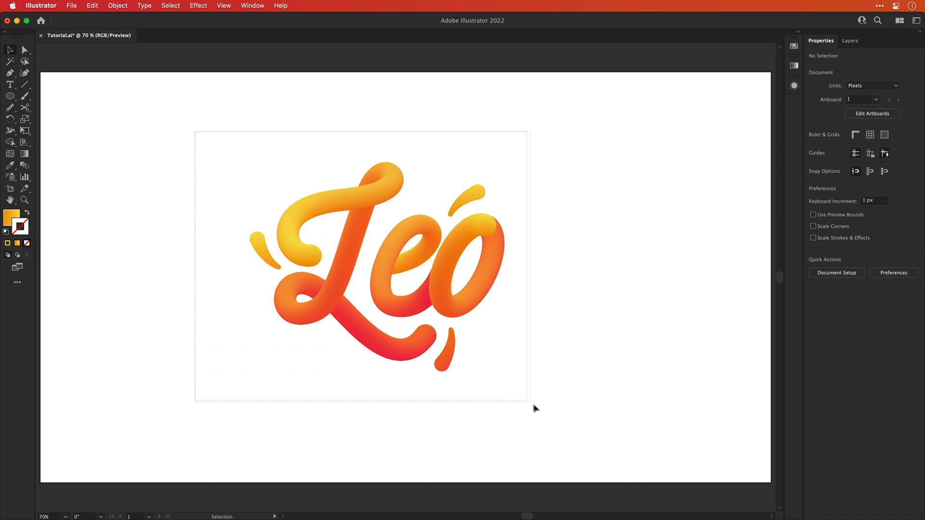
{"action": "right_click", "coordinate": [474, 298]}
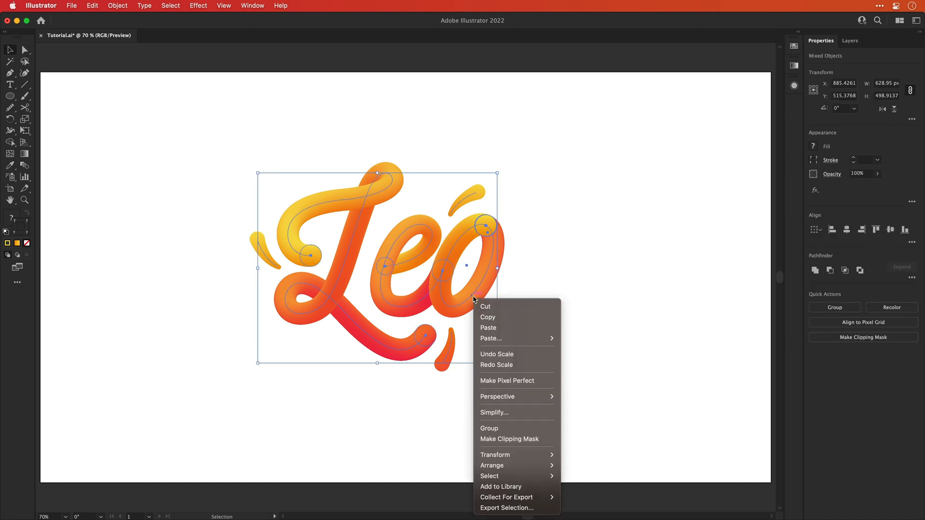